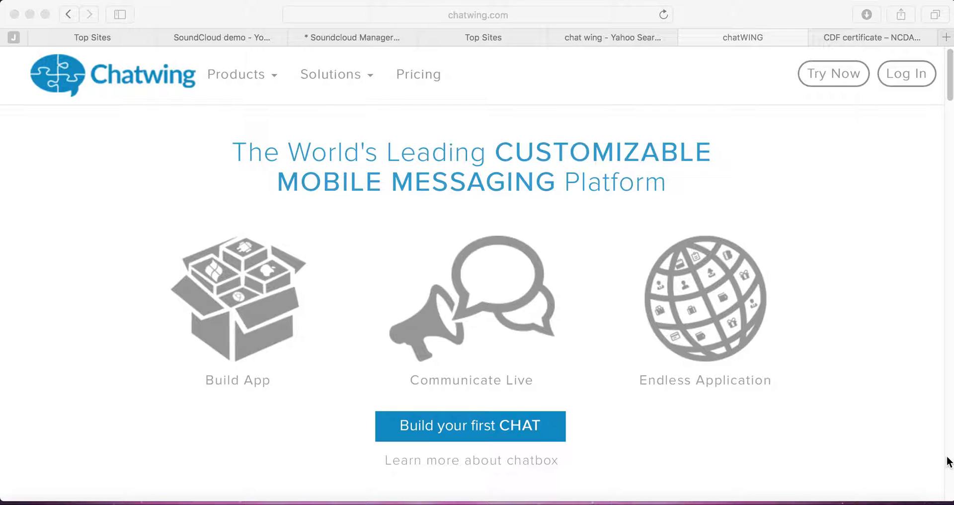
pyautogui.moveTo(439, 89)
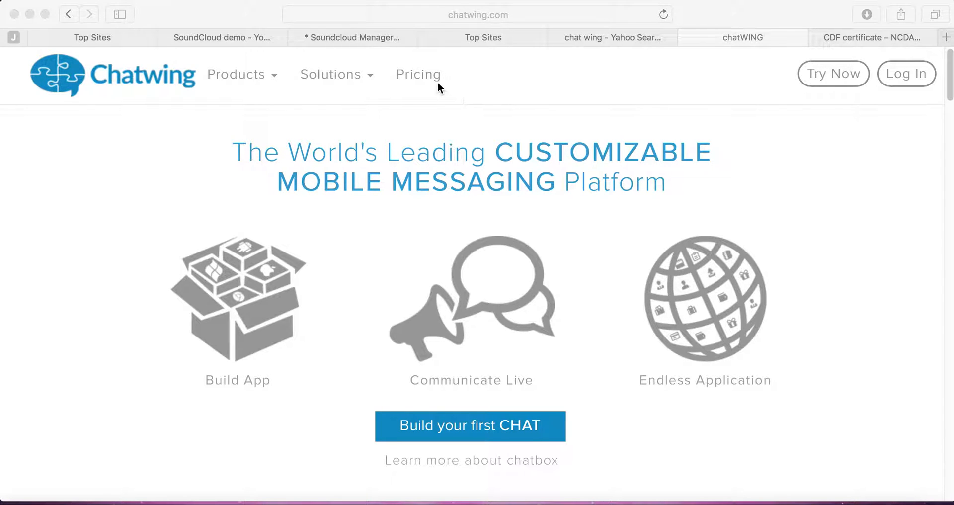
# View the Pricing page with the Basic $25, Premium $45, Pro $125 and Enterprise $250 plans.
pyautogui.click(418, 73)
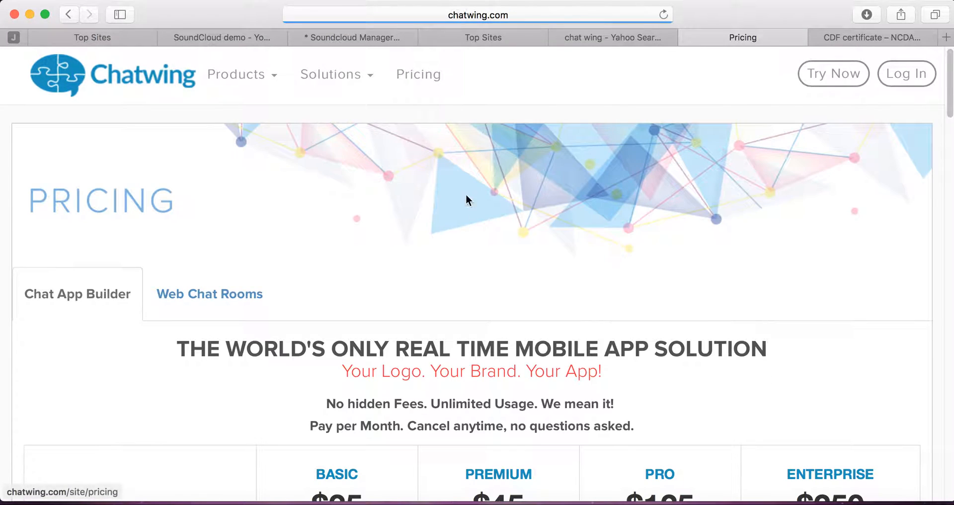
pyautogui.scroll(-3)
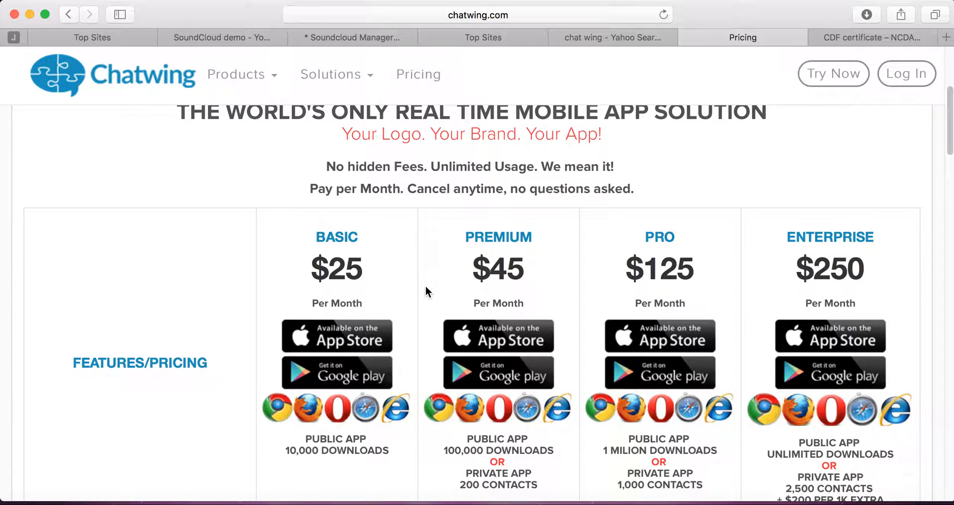
pyautogui.moveTo(169, 300)
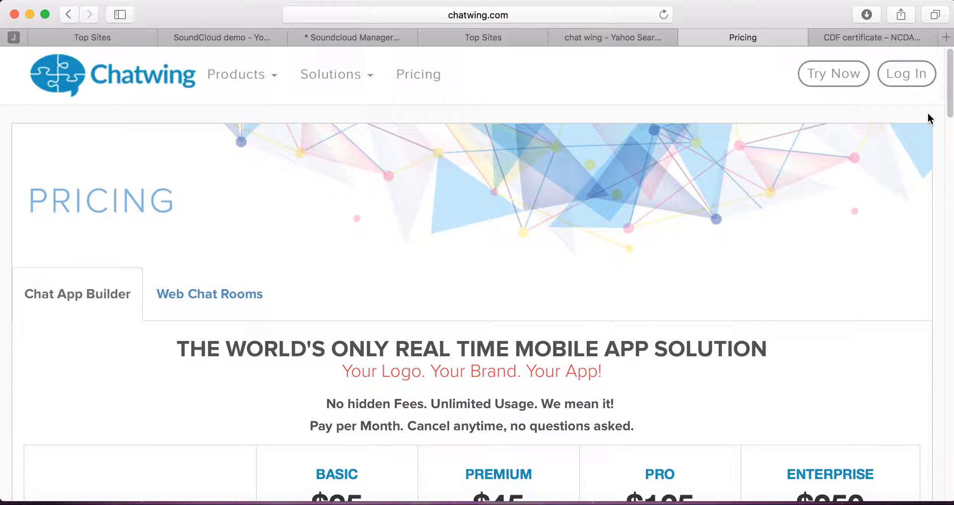
pyautogui.moveTo(925, 107)
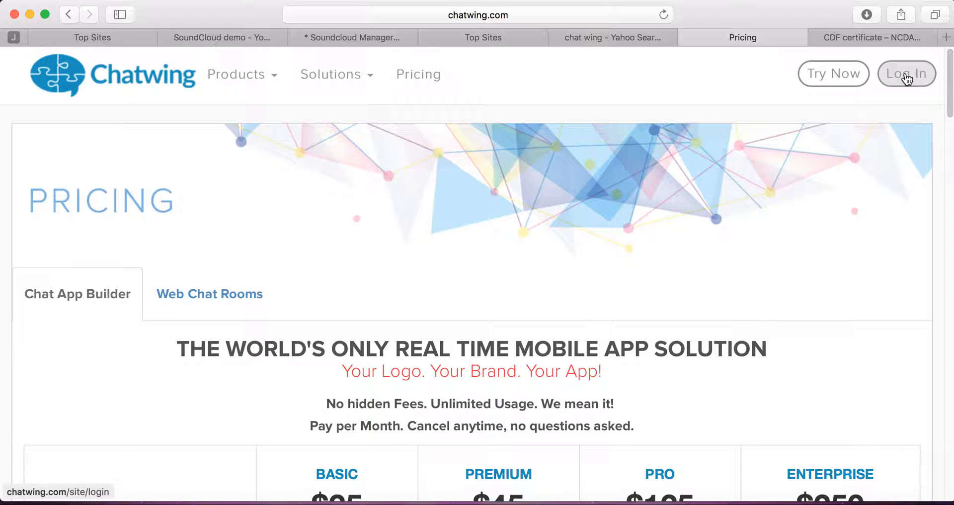
# Log in with email and password to reach the account dashboard and chatbox list.
pyautogui.click(906, 74)
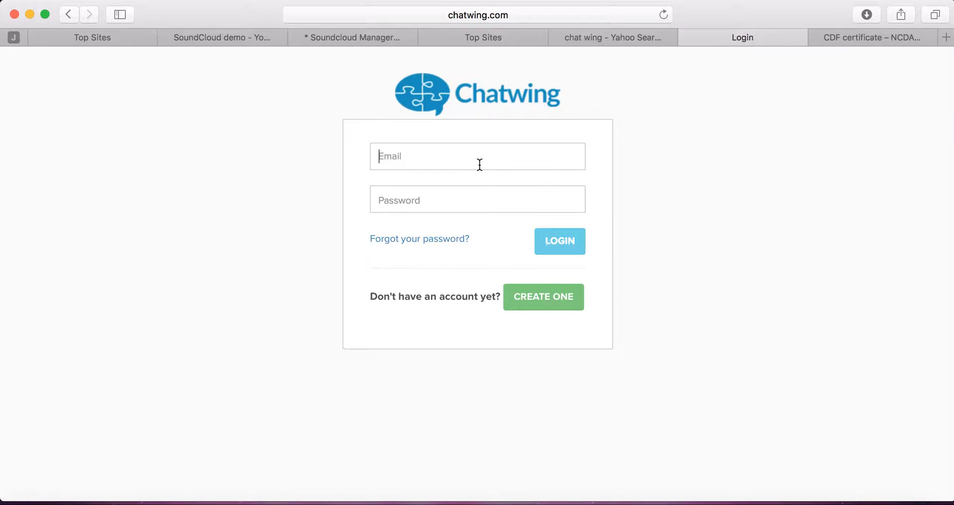
pyautogui.click(559, 241)
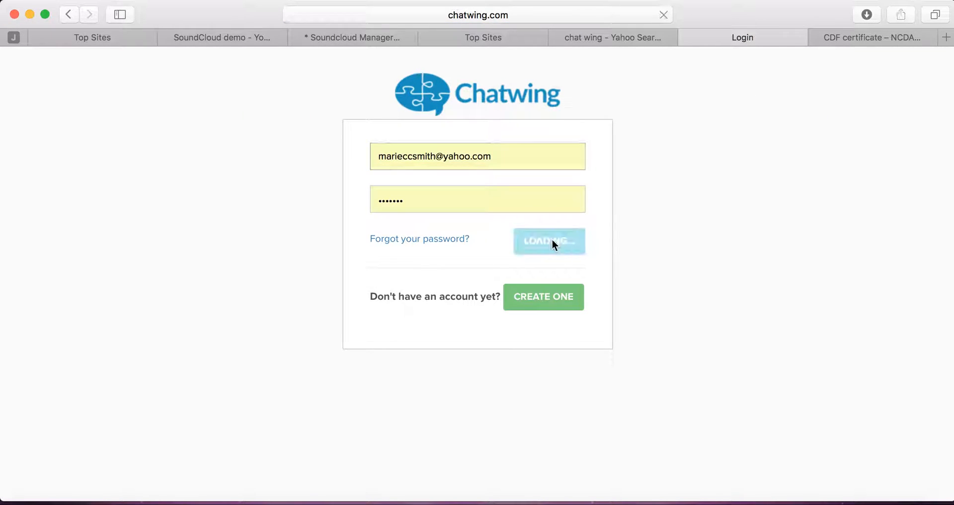
pyautogui.click(548, 241)
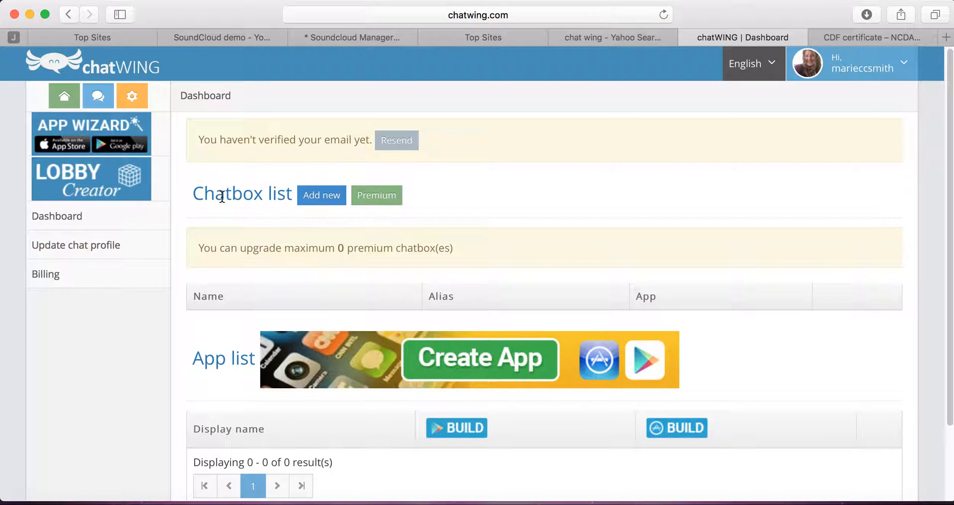
# Select the chatWING chatbox to show its General customization options and live preview.
pyautogui.click(322, 196)
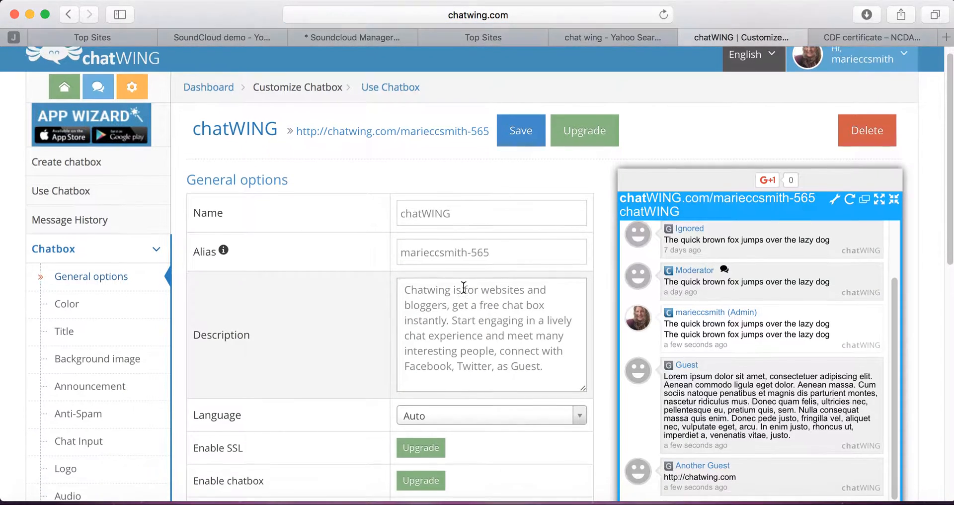
pyautogui.scroll(-3)
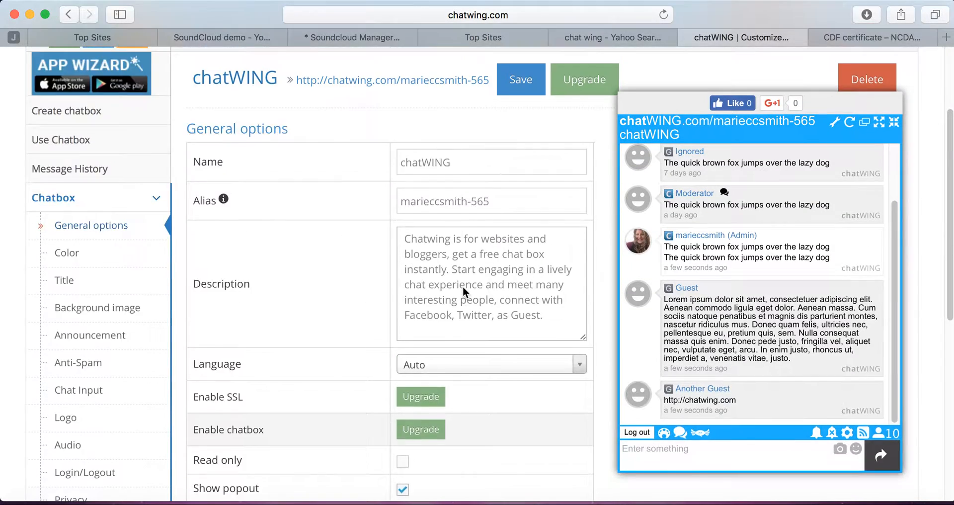
pyautogui.scroll(-3)
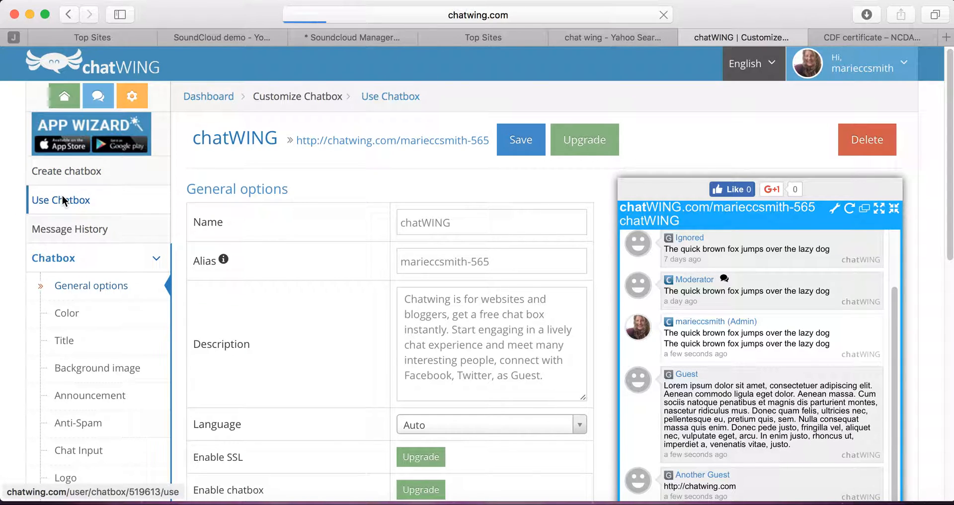
# Show the chatWING Embedded options under Use Chatbox: 240×370 px size and JavaScript embed code.
pyautogui.click(60, 200)
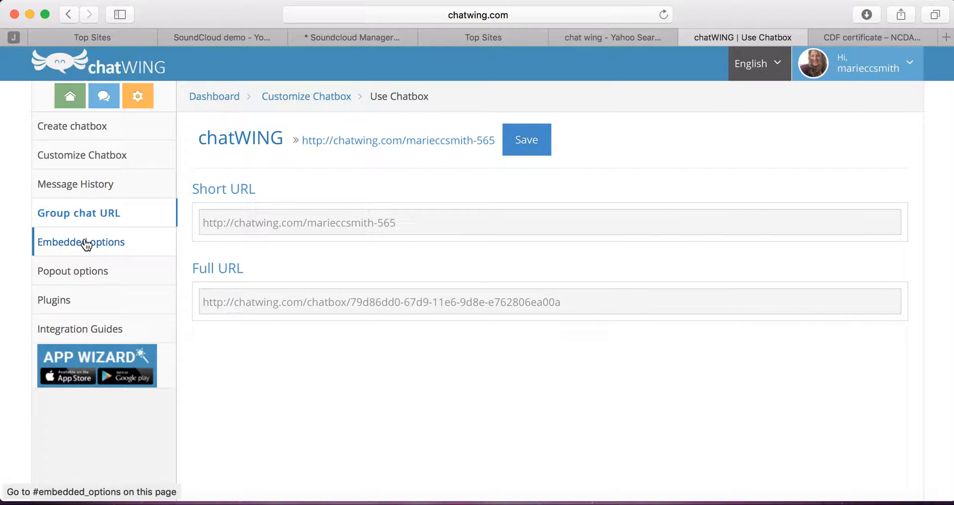
pyautogui.click(81, 242)
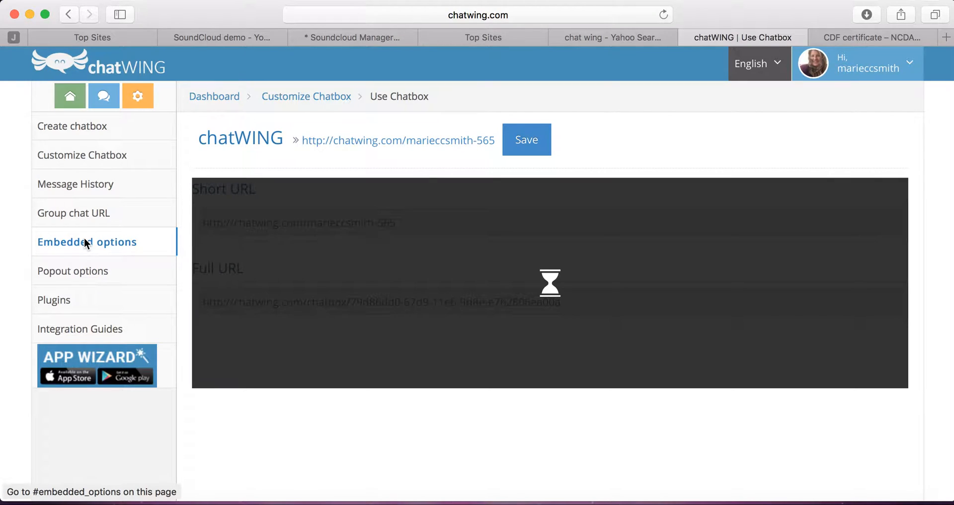
pyautogui.click(86, 241)
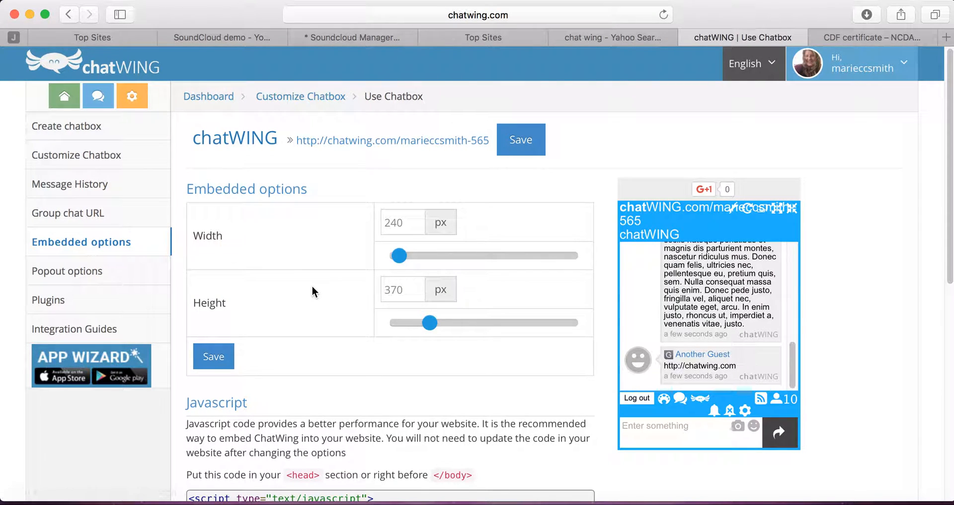
pyautogui.scroll(-3)
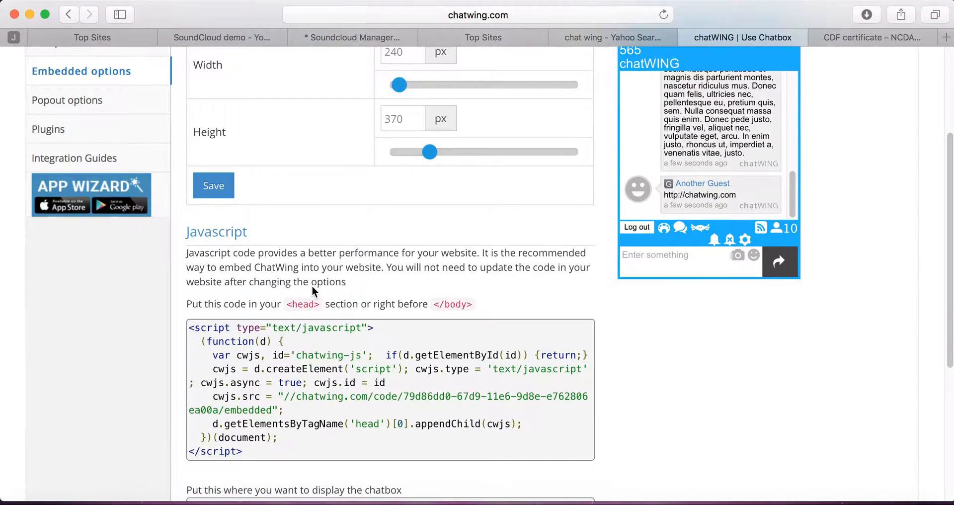
pyautogui.scroll(-3)
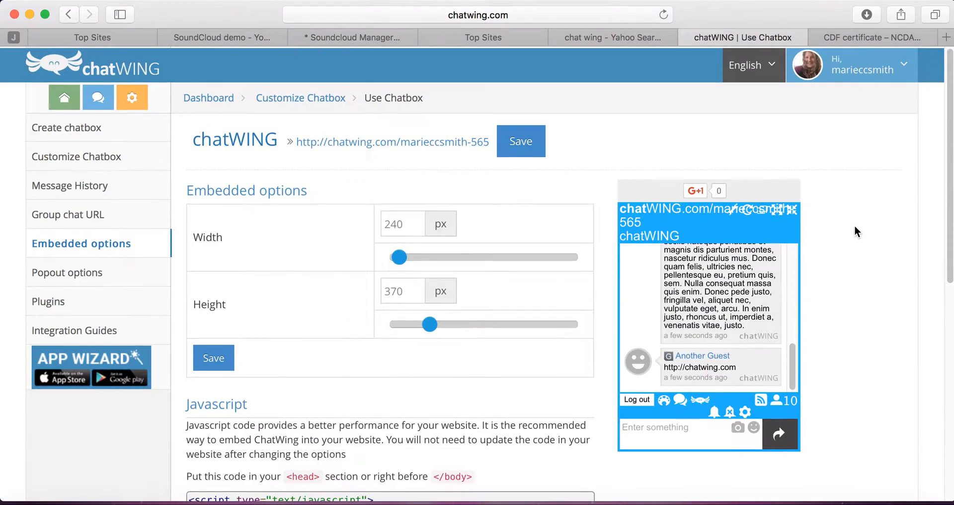
# Create a new WordPress page via Pages > Add New and title it Webinar.
pyautogui.click(873, 38)
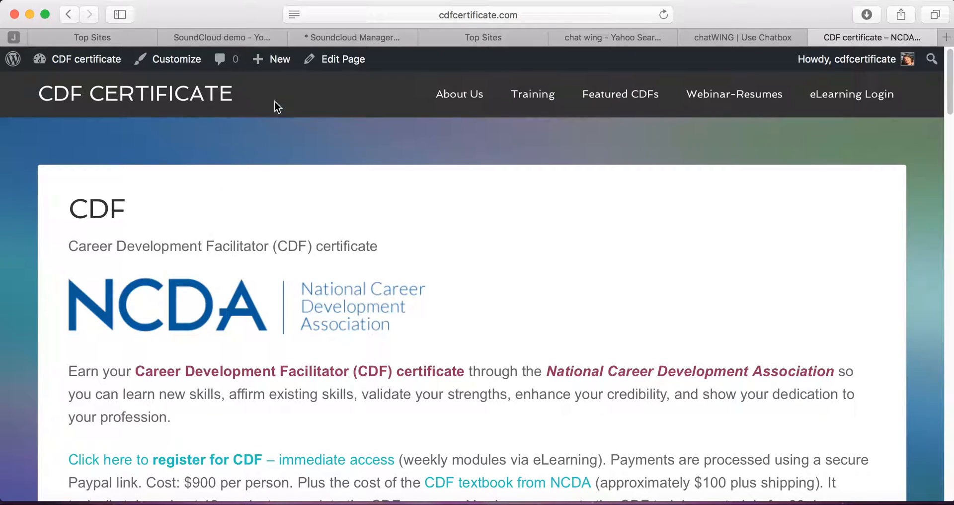
pyautogui.click(279, 59)
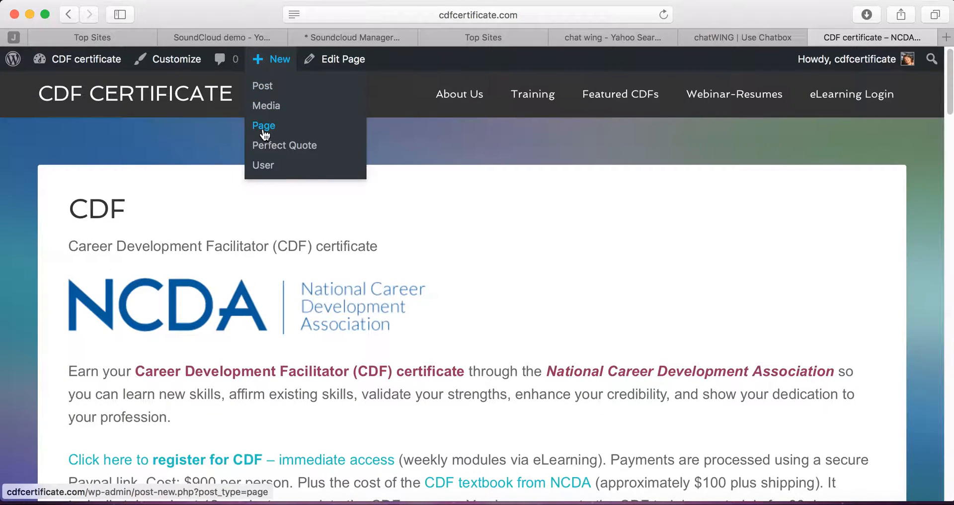
pyautogui.click(264, 125)
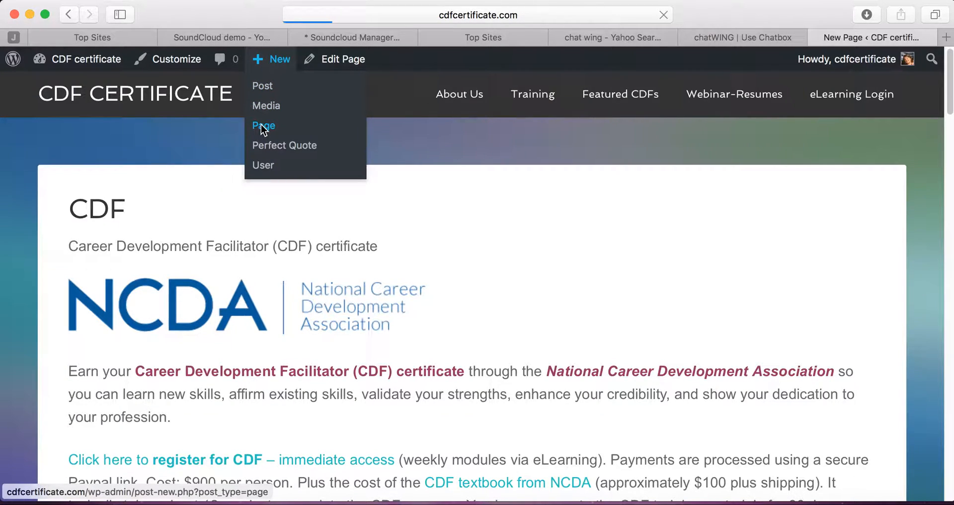
pyautogui.click(263, 125)
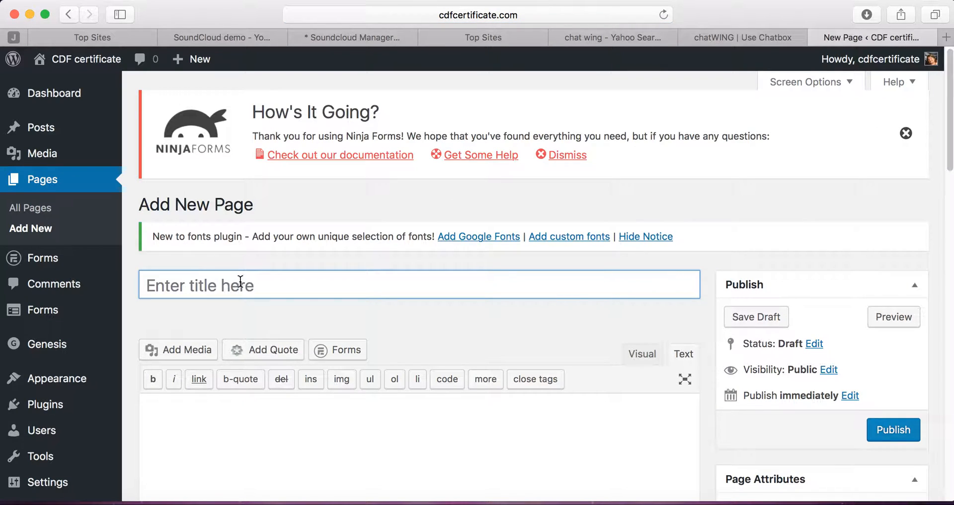
pyautogui.write('Web')
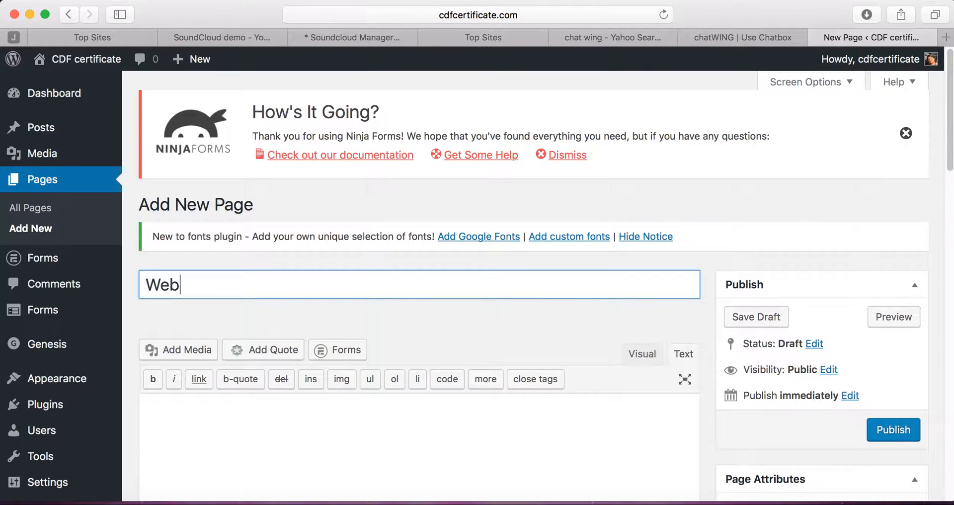
pyautogui.write('inar')
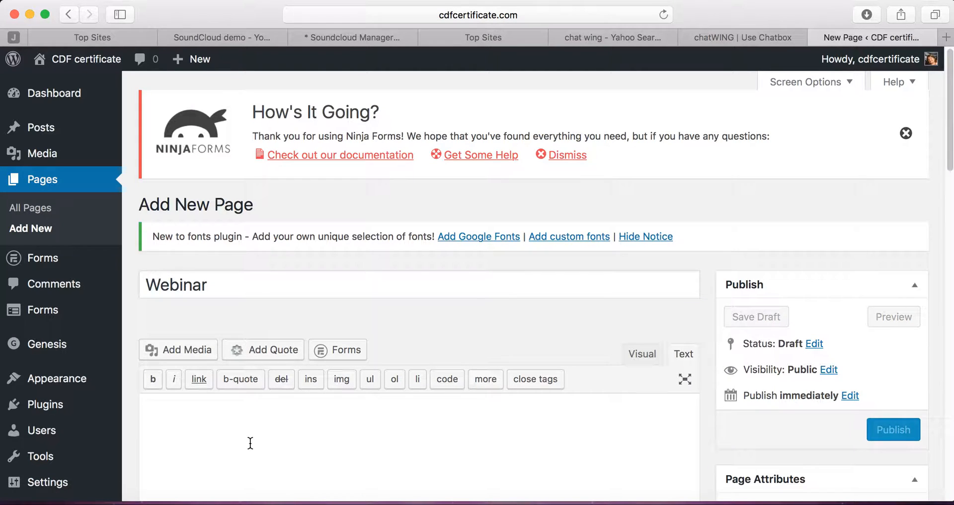
pyautogui.scroll(-3)
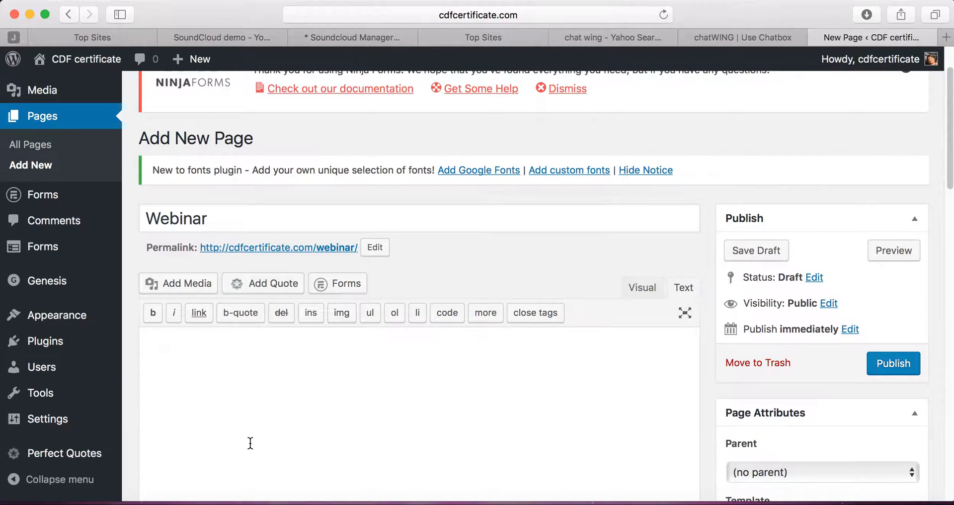
# Put the Chatwing iframe embed code into the editor in Text mode.
pyautogui.click(642, 287)
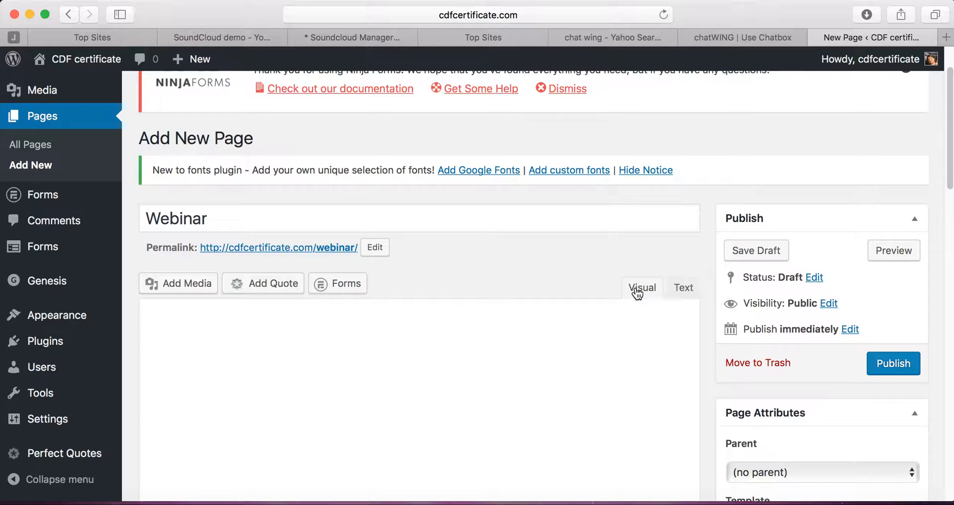
pyautogui.click(641, 287)
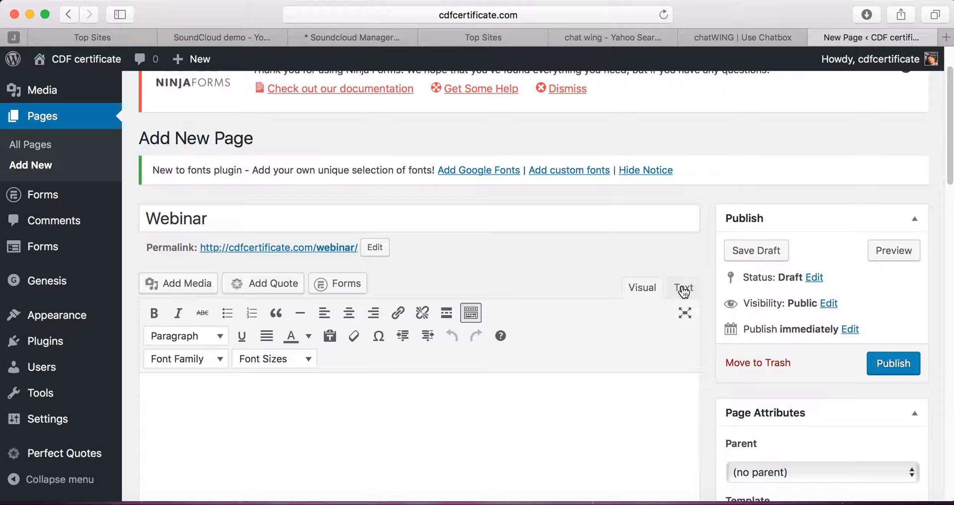
pyautogui.click(684, 287)
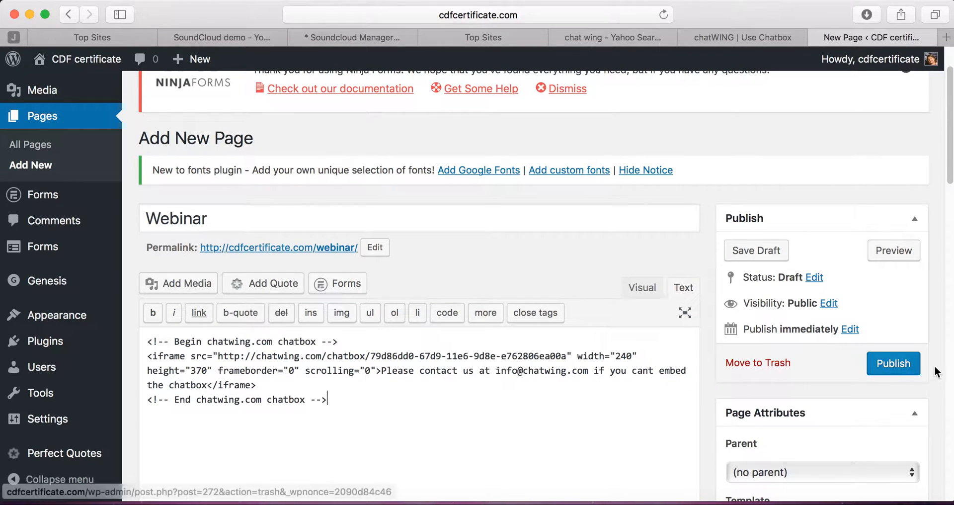
# Publish the Webinar page and view it live with the narrow chatbox.
pyautogui.click(893, 363)
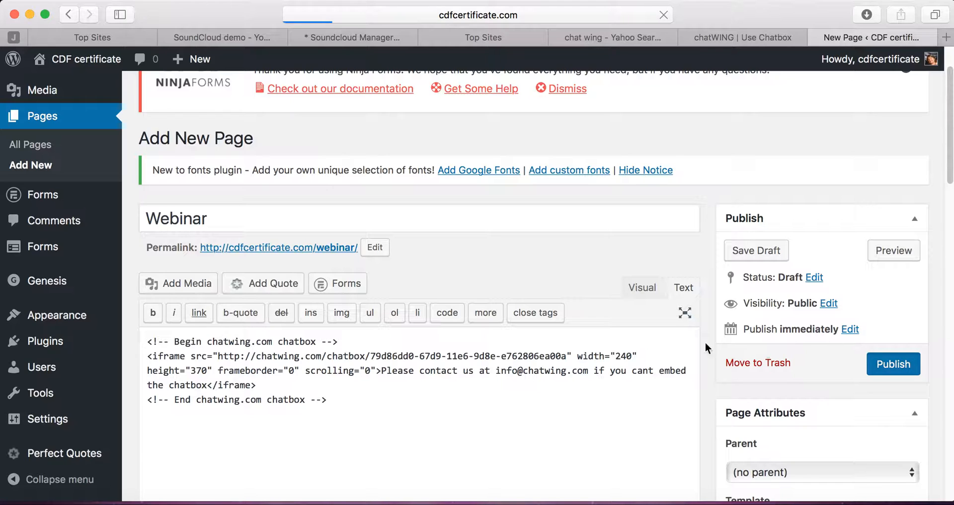
pyautogui.click(893, 364)
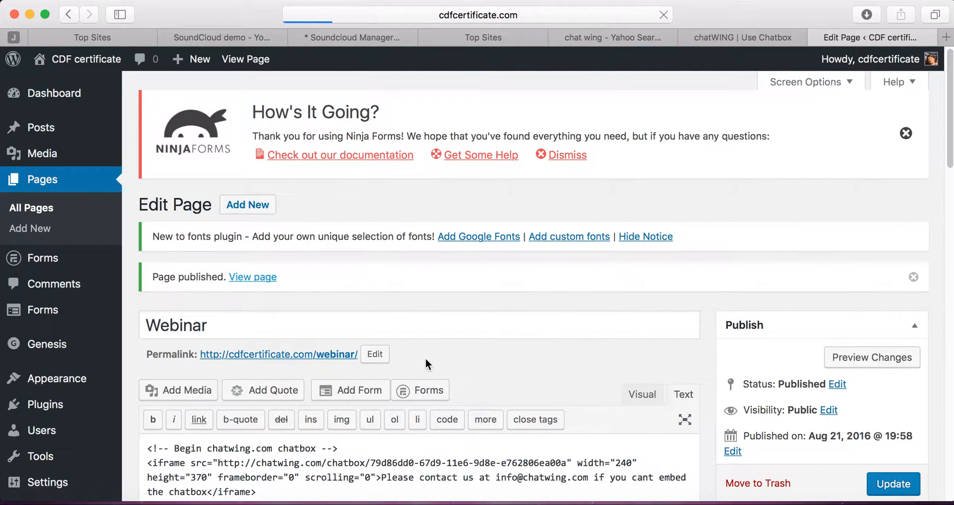
pyautogui.click(251, 276)
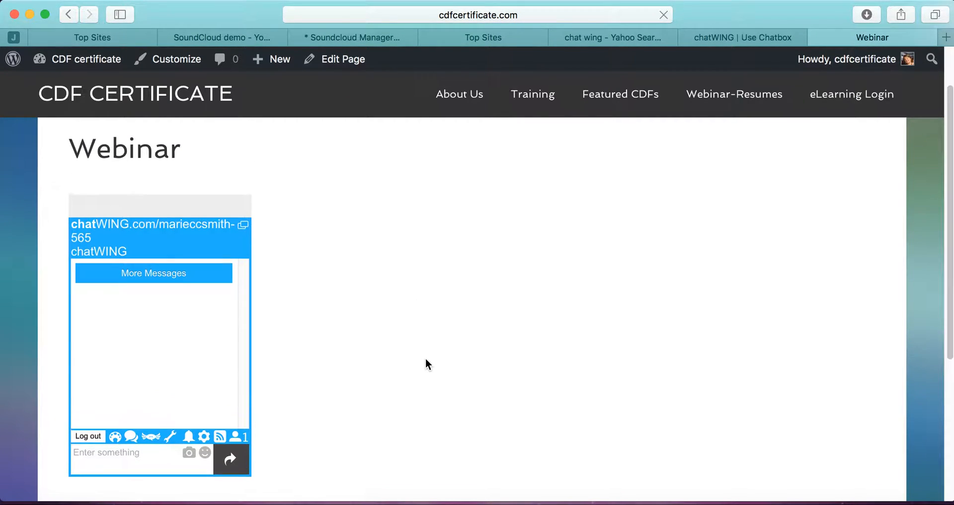
pyautogui.moveTo(342, 59)
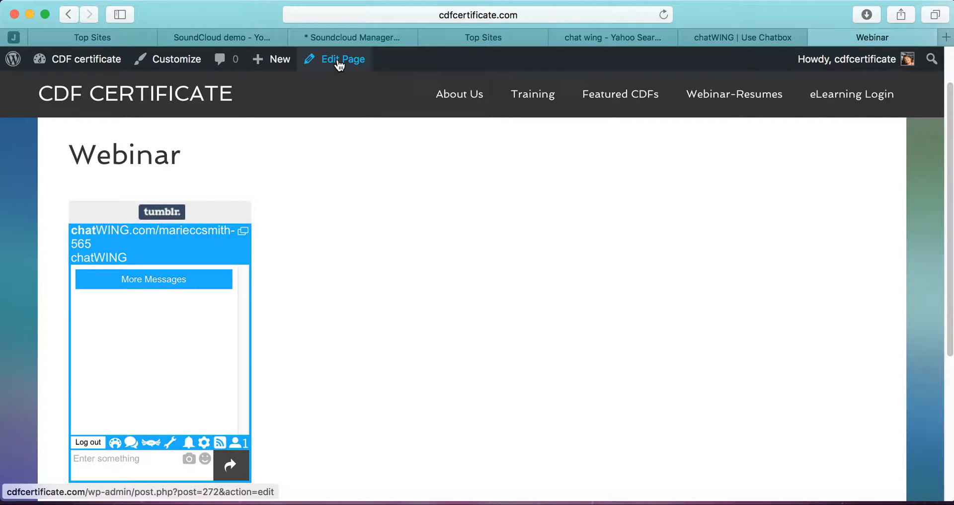
# Edit the Webinar page and set the iframe to width="700" and height="450".
pyautogui.click(342, 60)
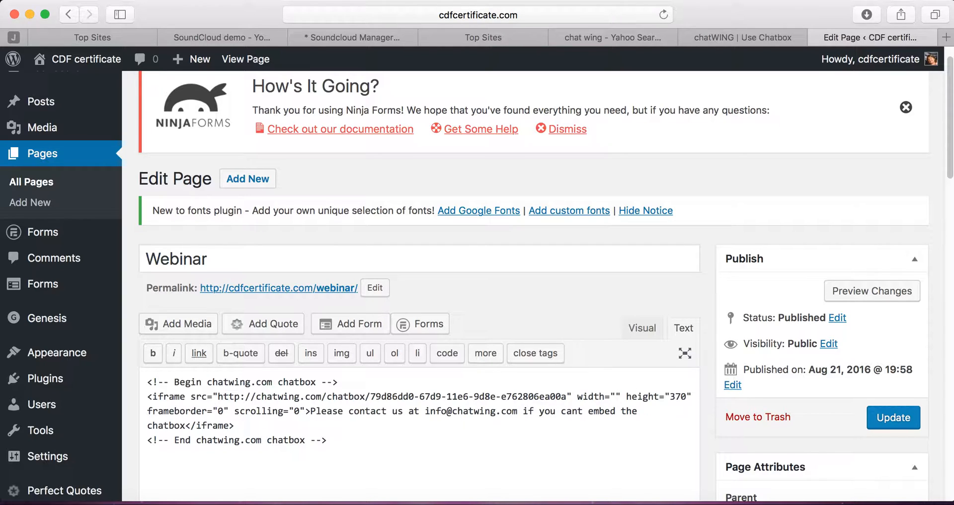
pyautogui.write('700')
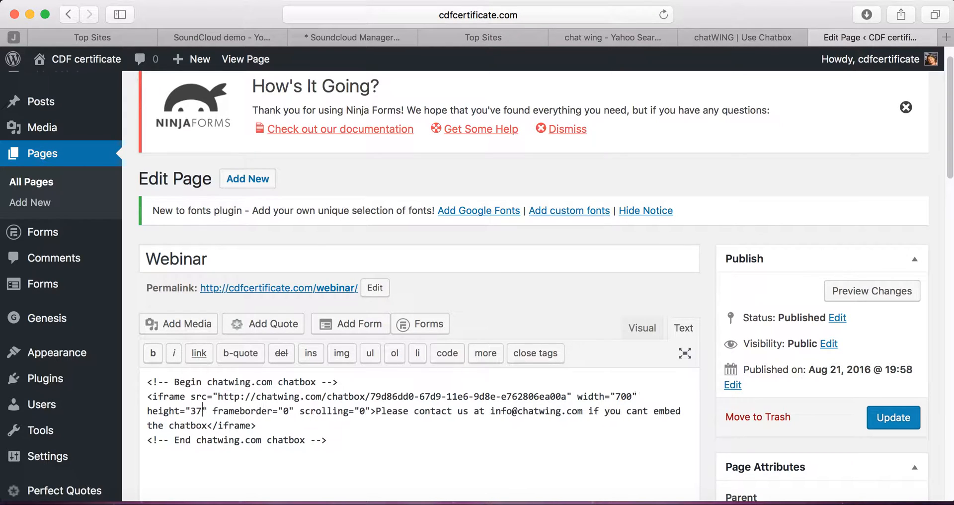
pyautogui.write('450')
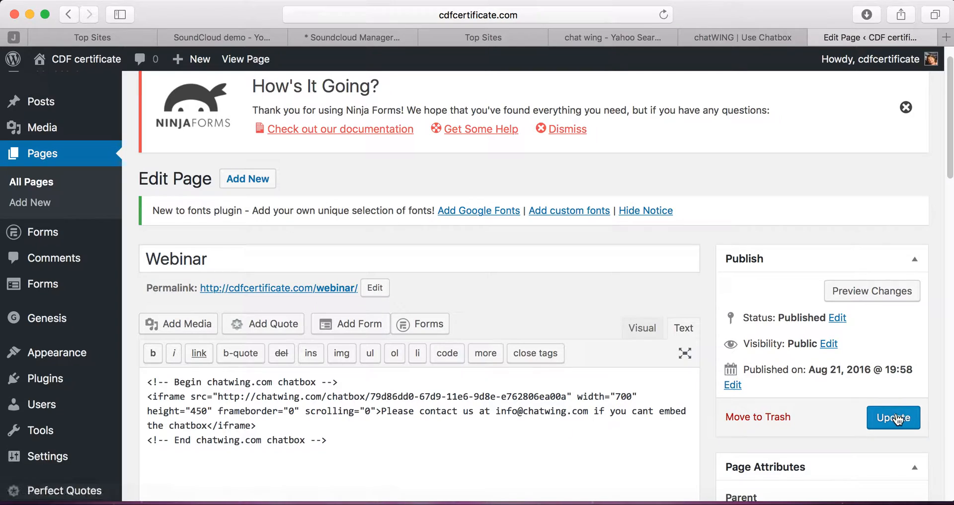
# Update the page and view the live Webinar page with the resized chatbox.
pyautogui.click(893, 418)
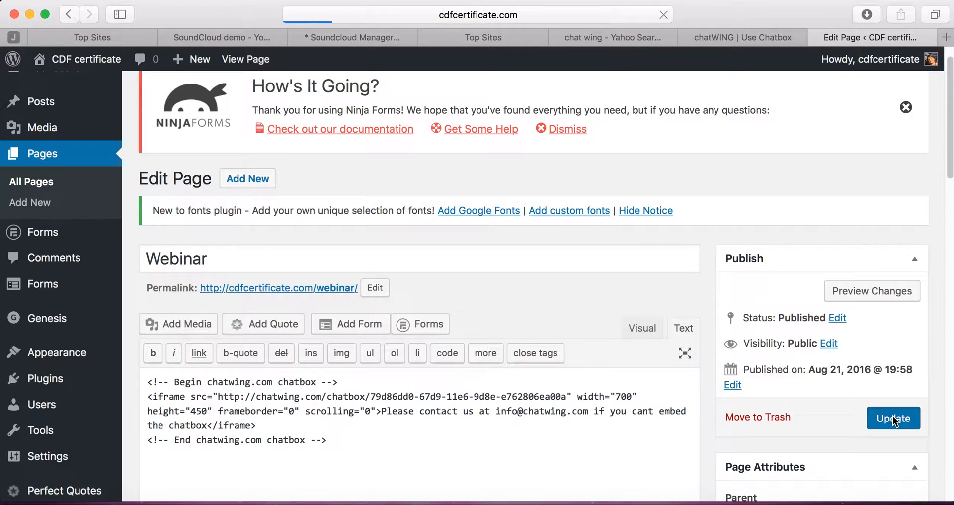
pyautogui.click(893, 418)
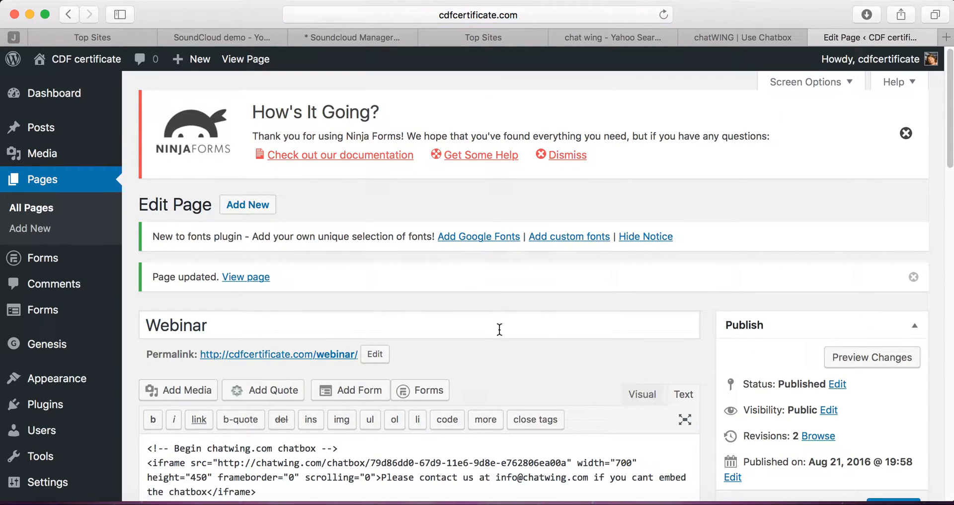
pyautogui.click(245, 277)
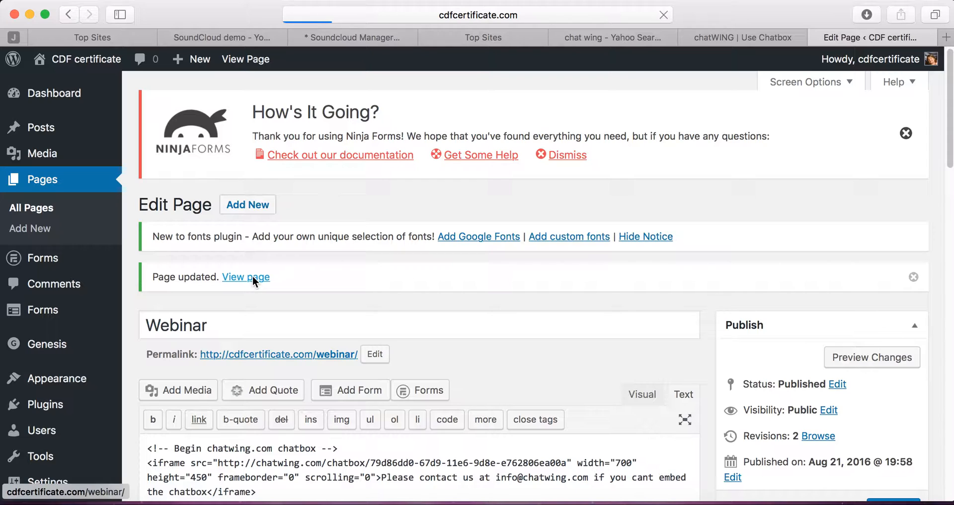
# Send a Hello message in the enlarged chatbox on the live Webinar page.
pyautogui.click(246, 277)
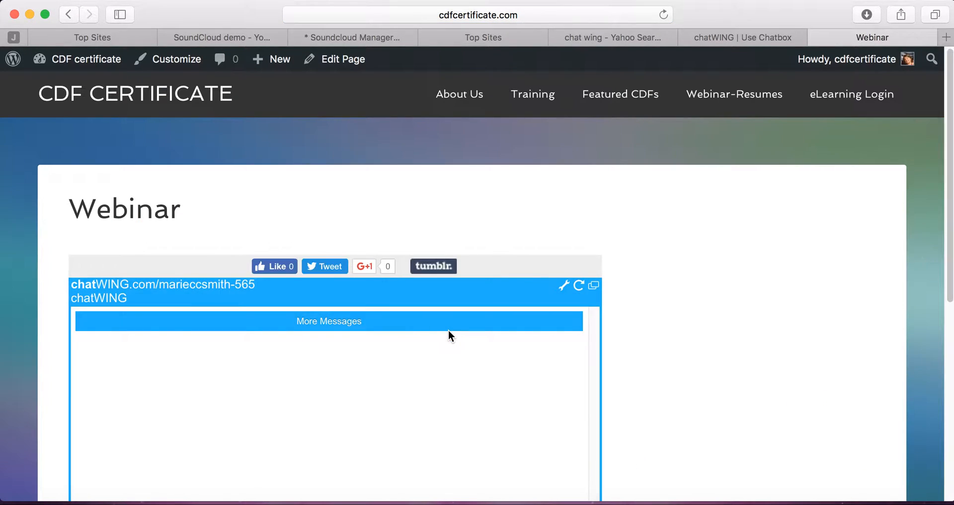
pyautogui.scroll(-3)
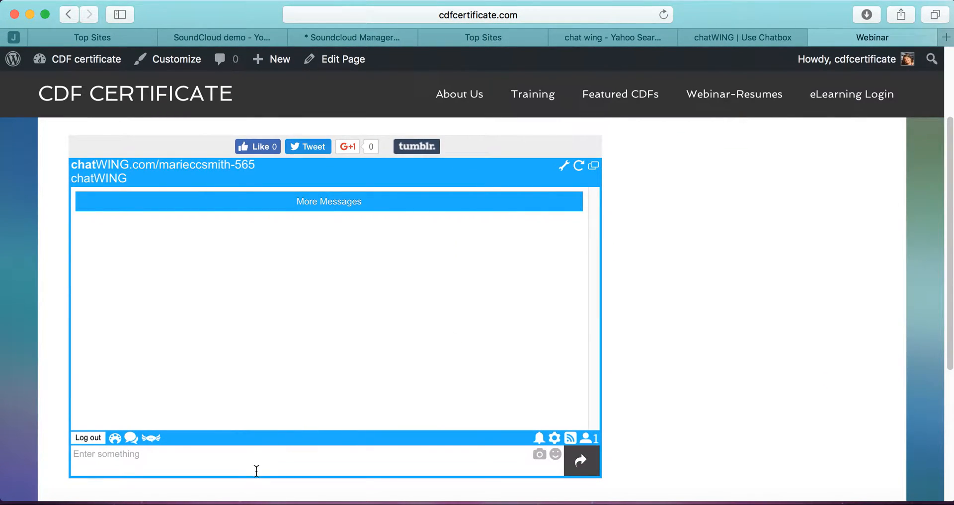
pyautogui.write('H')
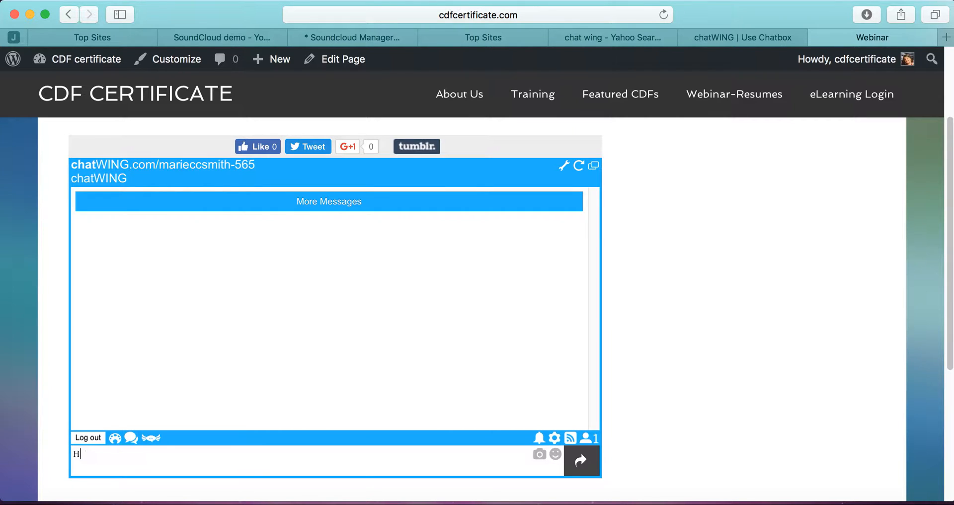
pyautogui.write('ello')
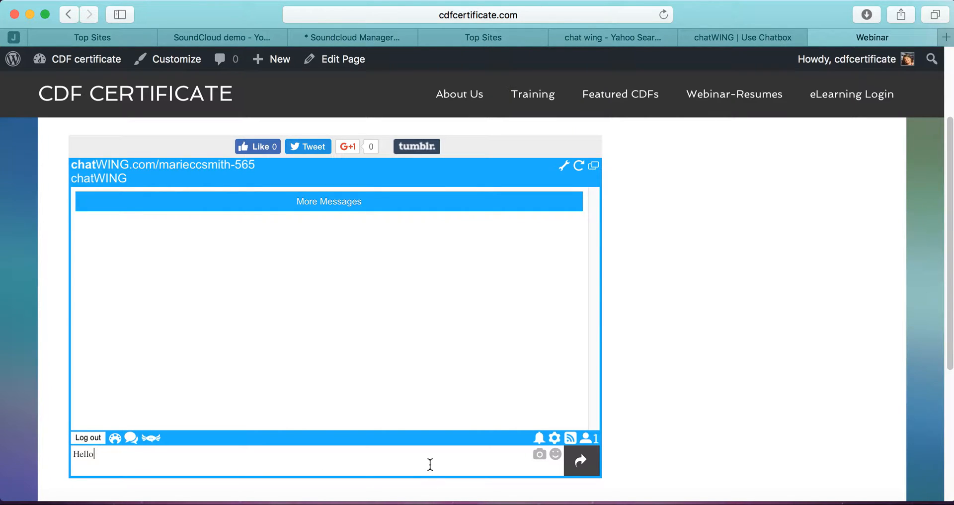
pyautogui.click(581, 461)
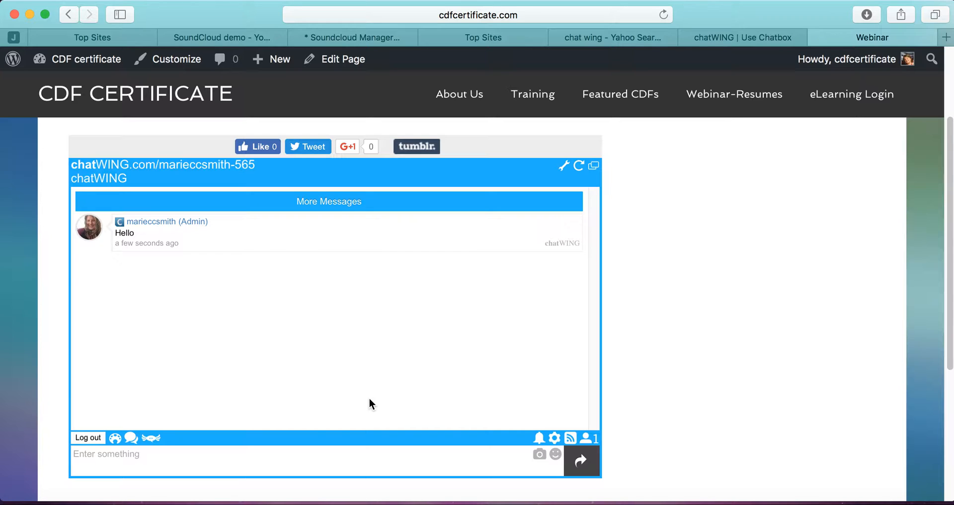
pyautogui.moveTo(87, 438)
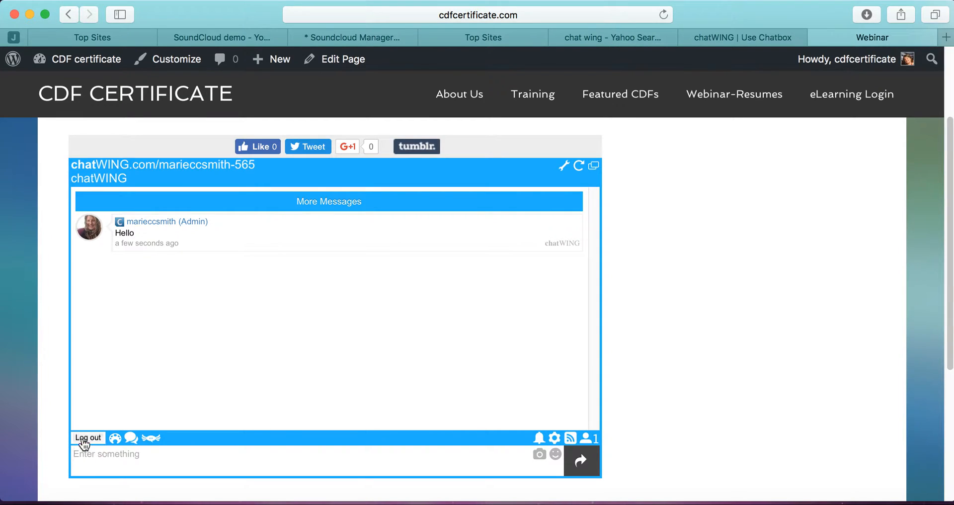
pyautogui.moveTo(204, 468)
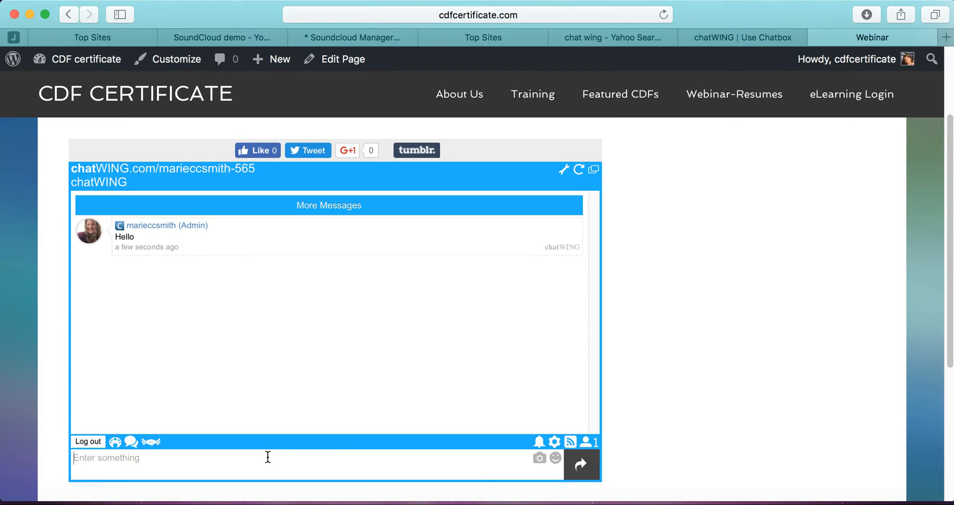
# Switch back to the chatWING Use Chatbox tab with the embed options.
pyautogui.click(734, 94)
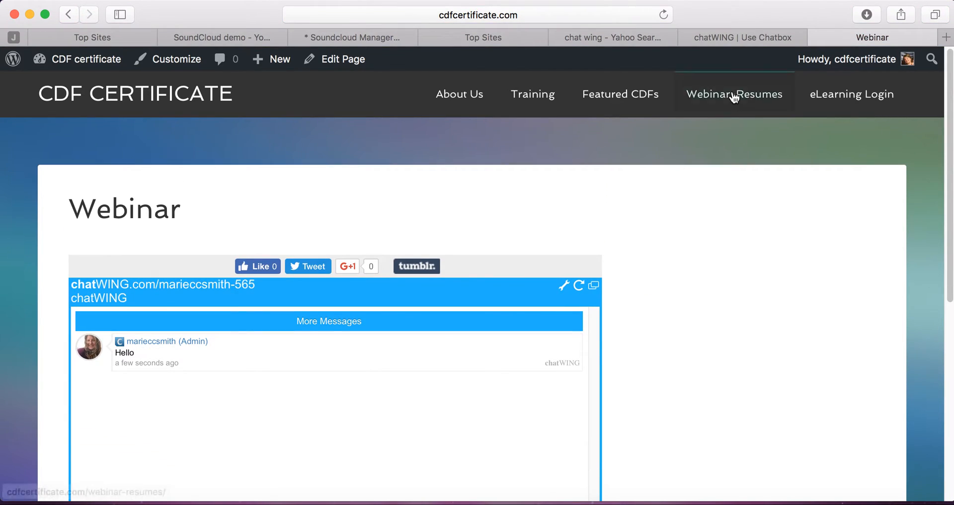
pyautogui.click(740, 37)
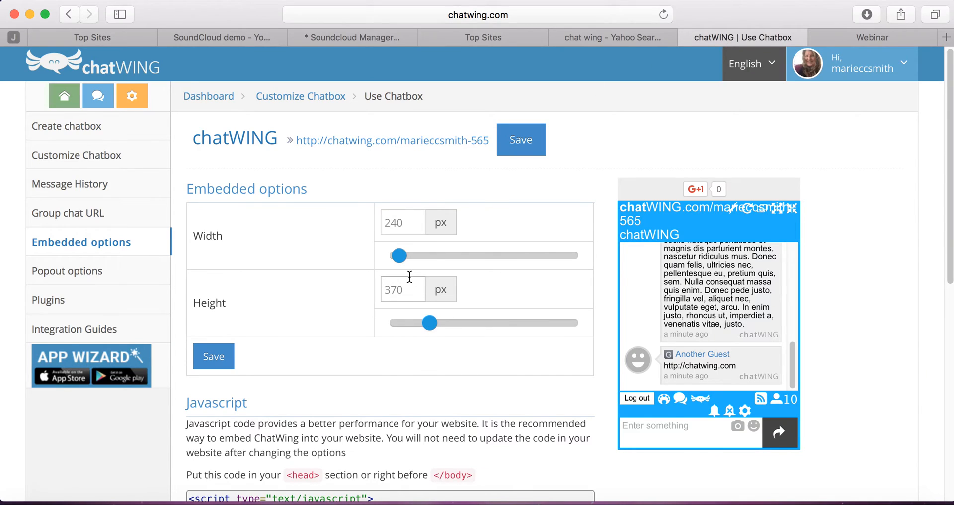